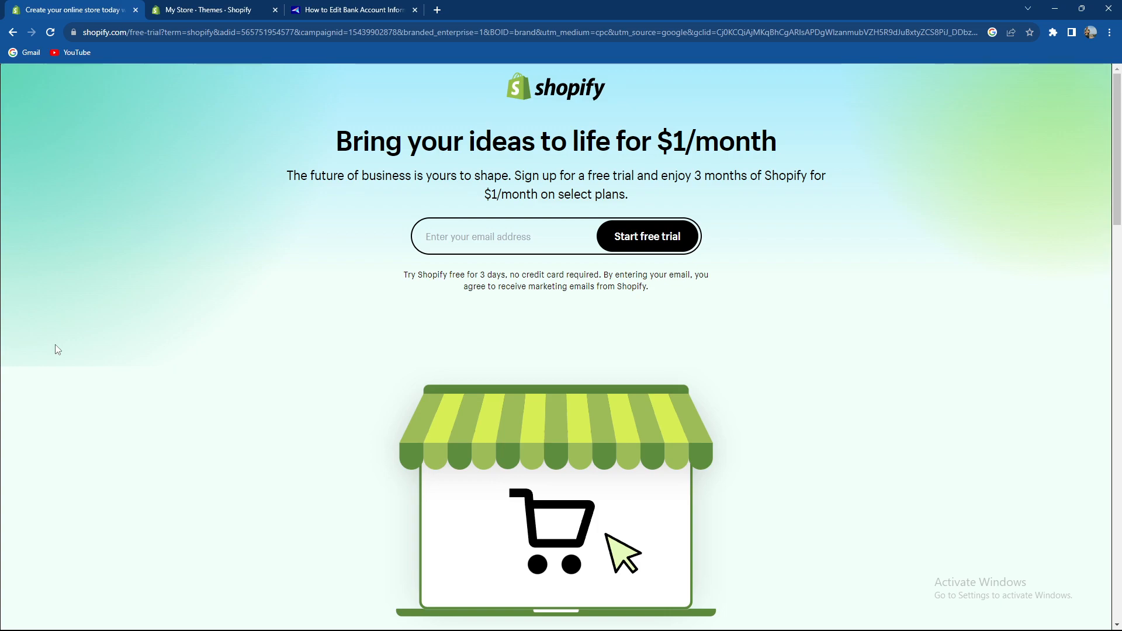
Switch to the Avada.io 'How to Edit Bank Account Information' guide tab
left_click(351, 10)
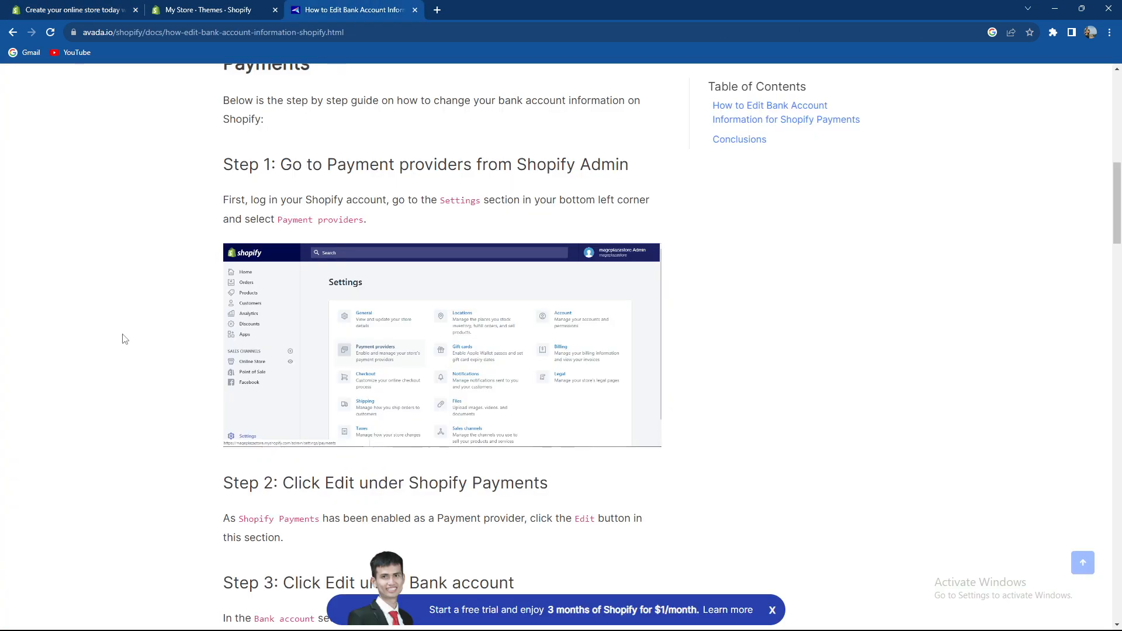
mouse_move(474, 183)
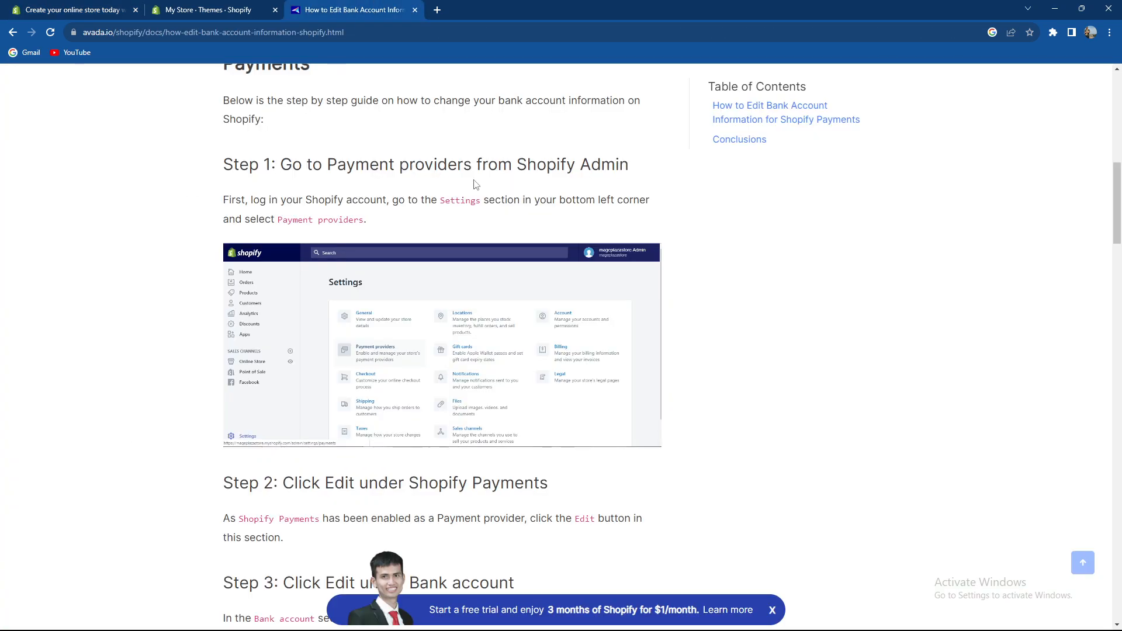
mouse_move(187, 213)
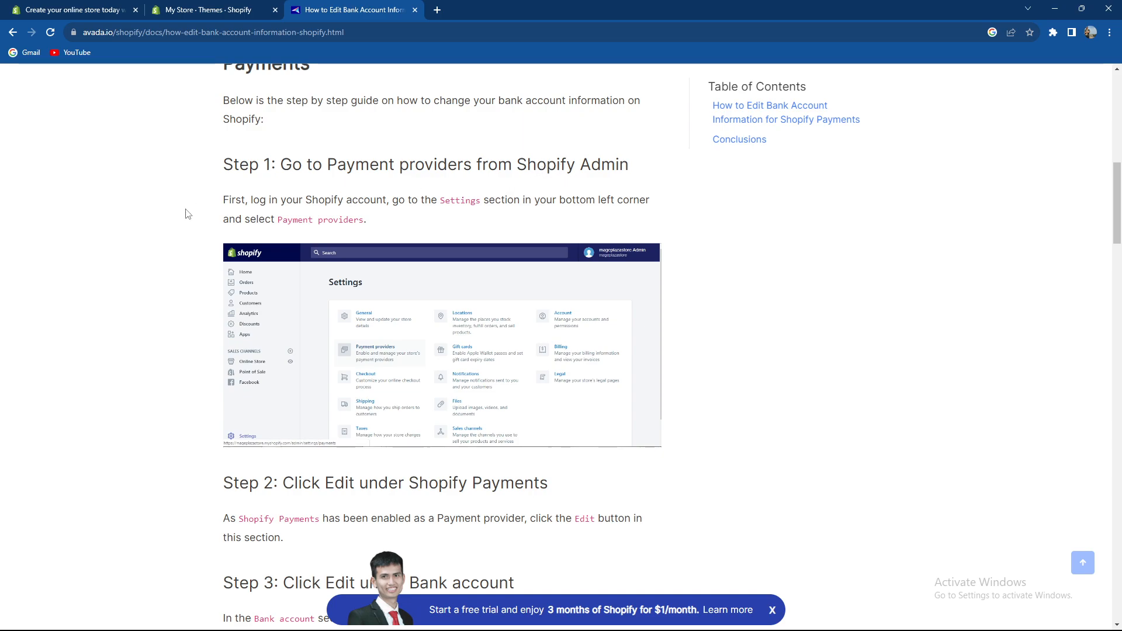
mouse_move(161, 210)
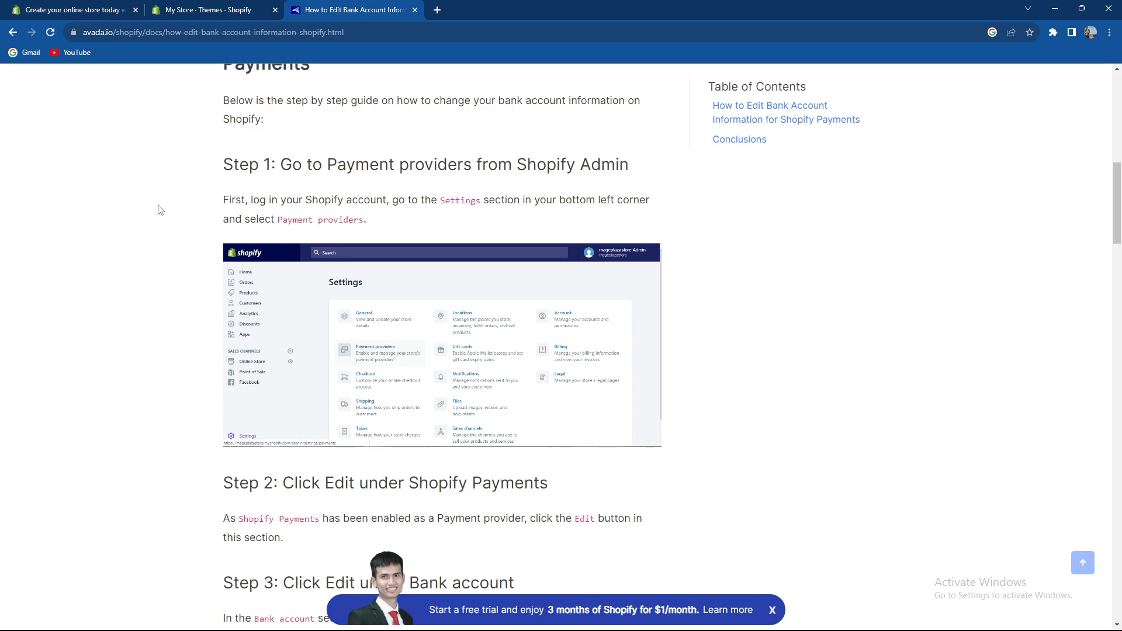
mouse_move(590, 220)
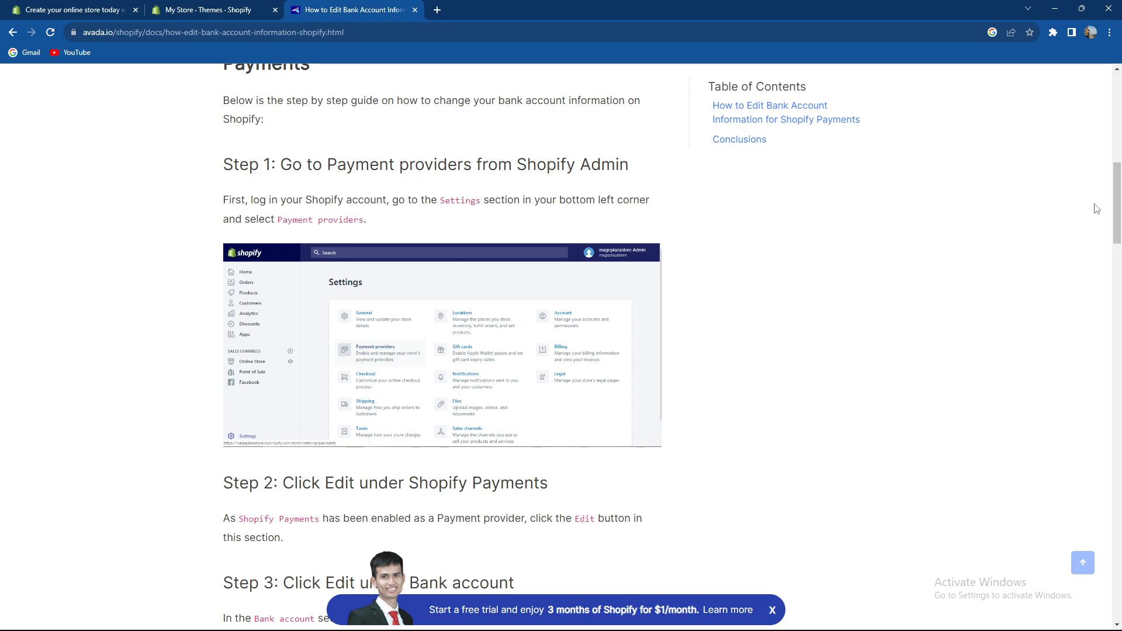
Scroll past Steps 2 and 3 to Steps 4–5 and the iPhone and Android sections
scroll("down", 3)
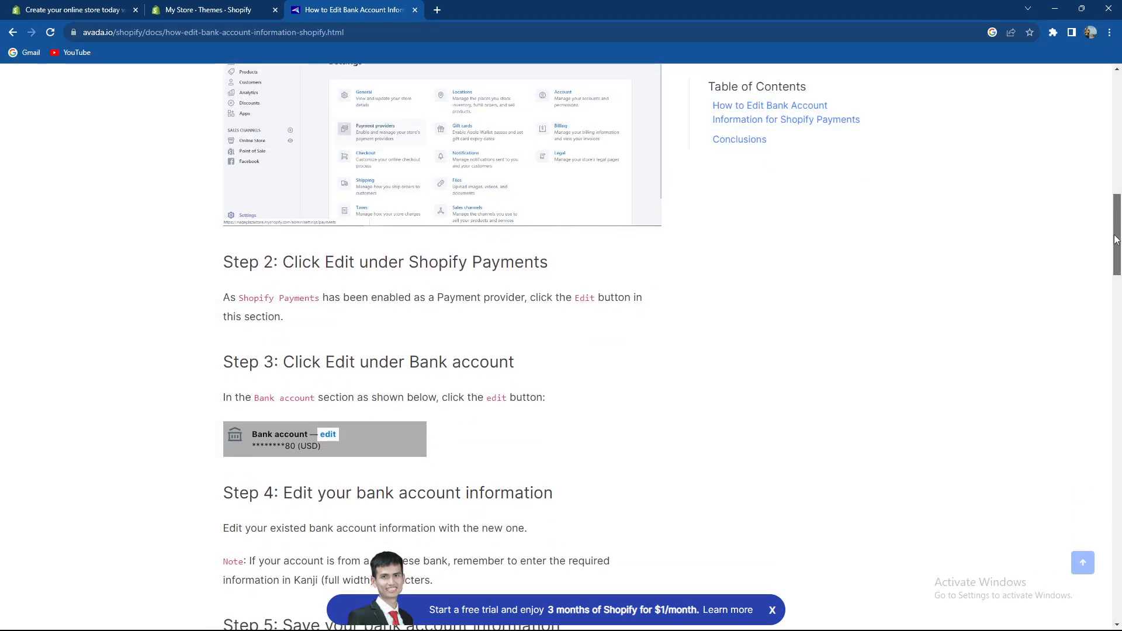
scroll("down", 3)
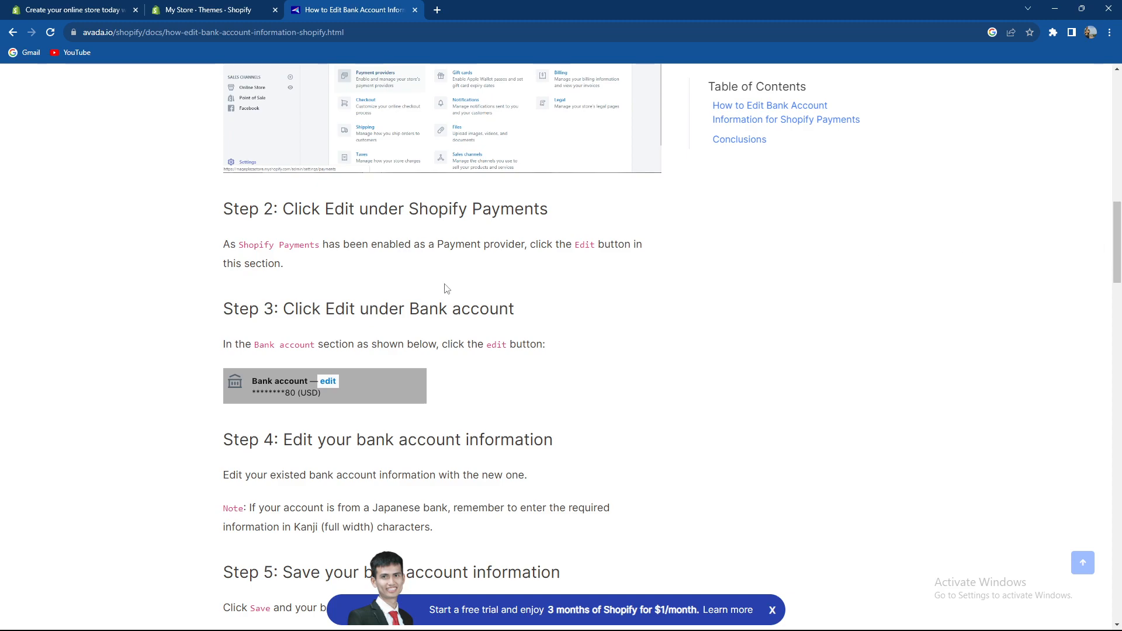
mouse_move(532, 264)
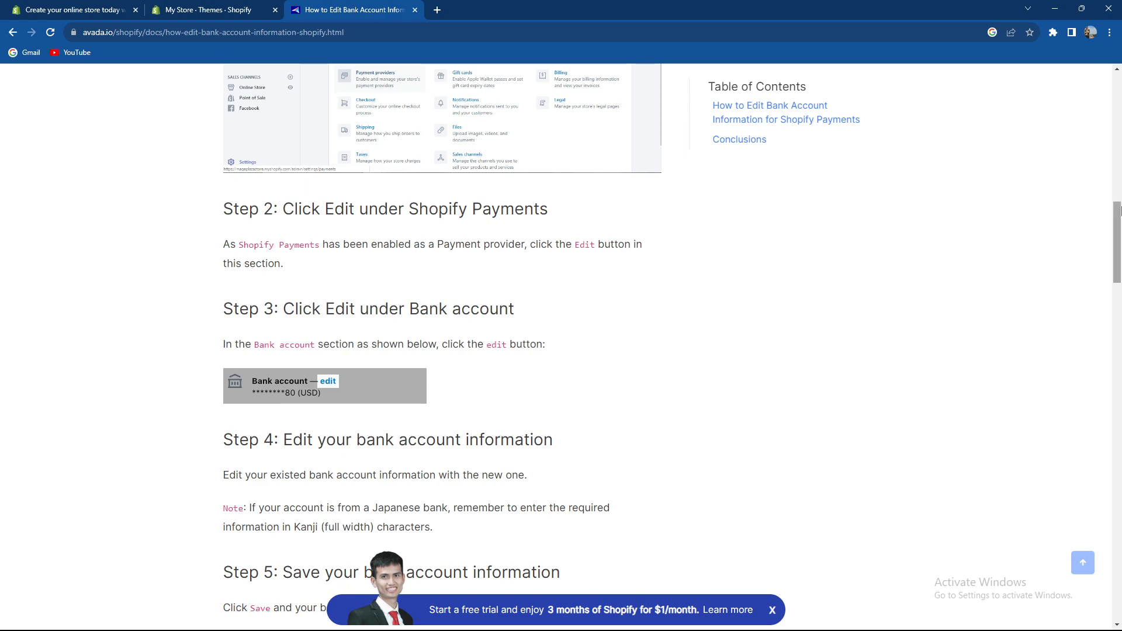
scroll("down", 3)
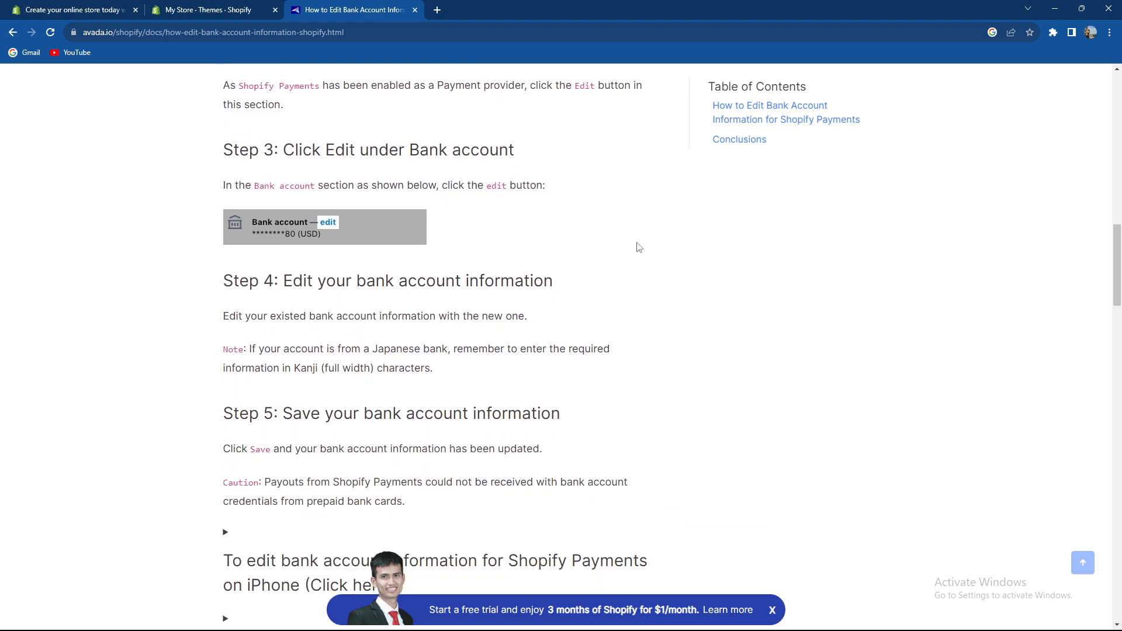
mouse_move(398, 195)
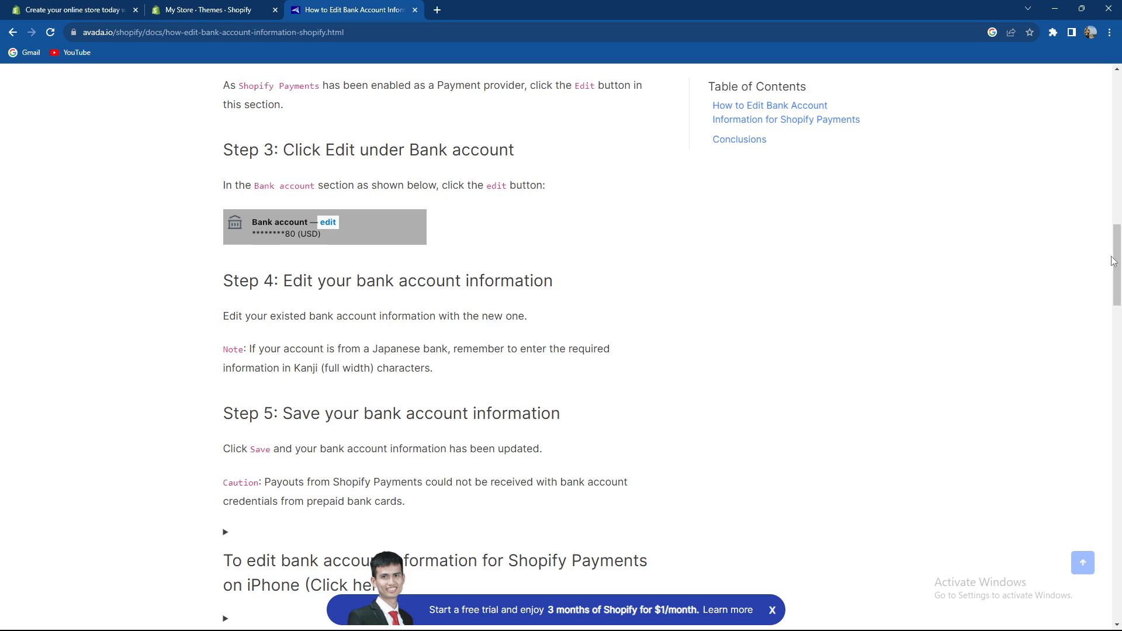
scroll("down", 3)
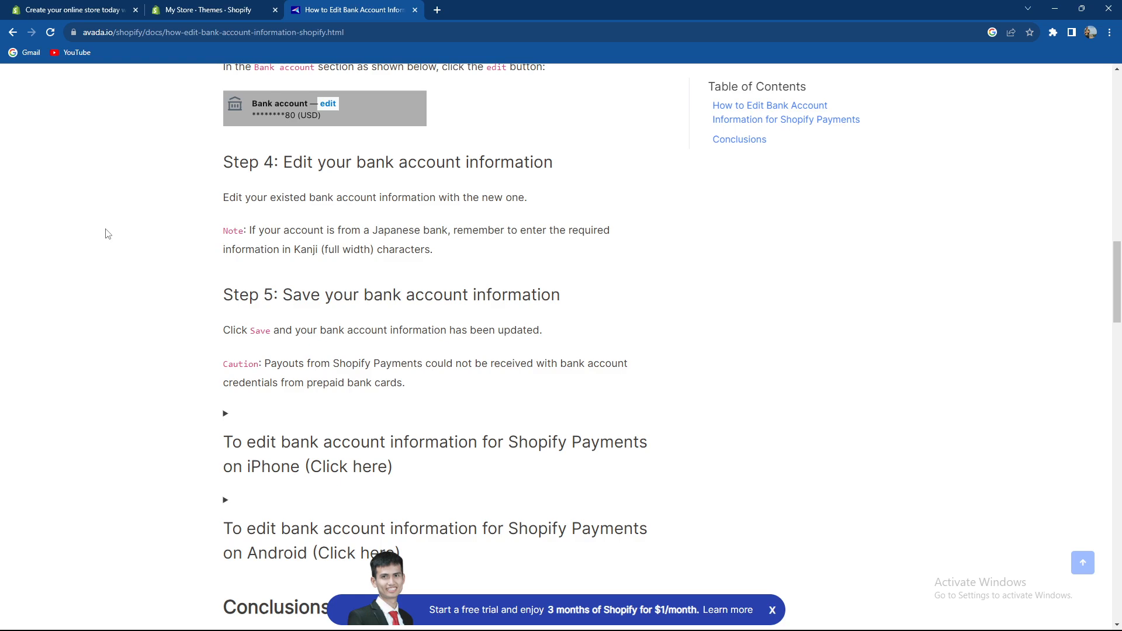
mouse_move(173, 309)
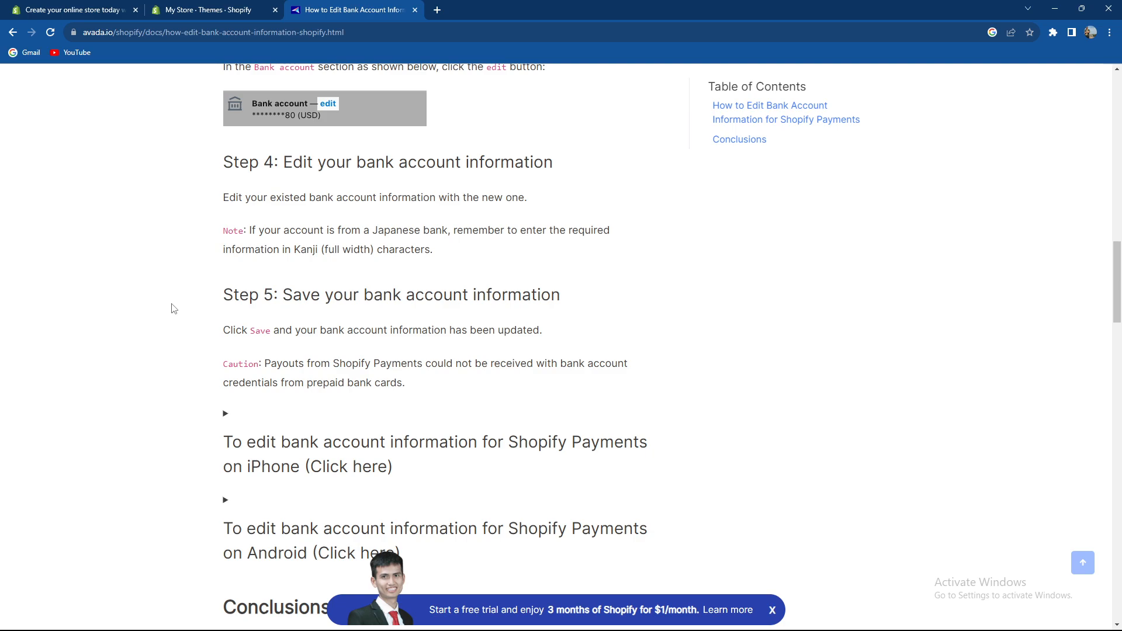
mouse_move(152, 343)
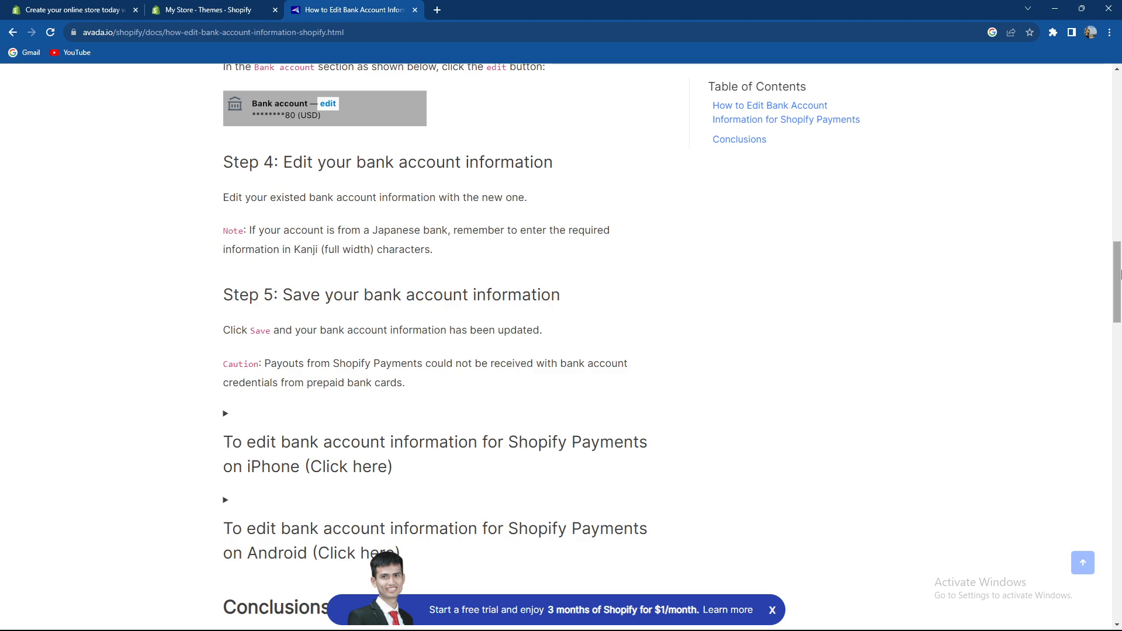
scroll("down", 3)
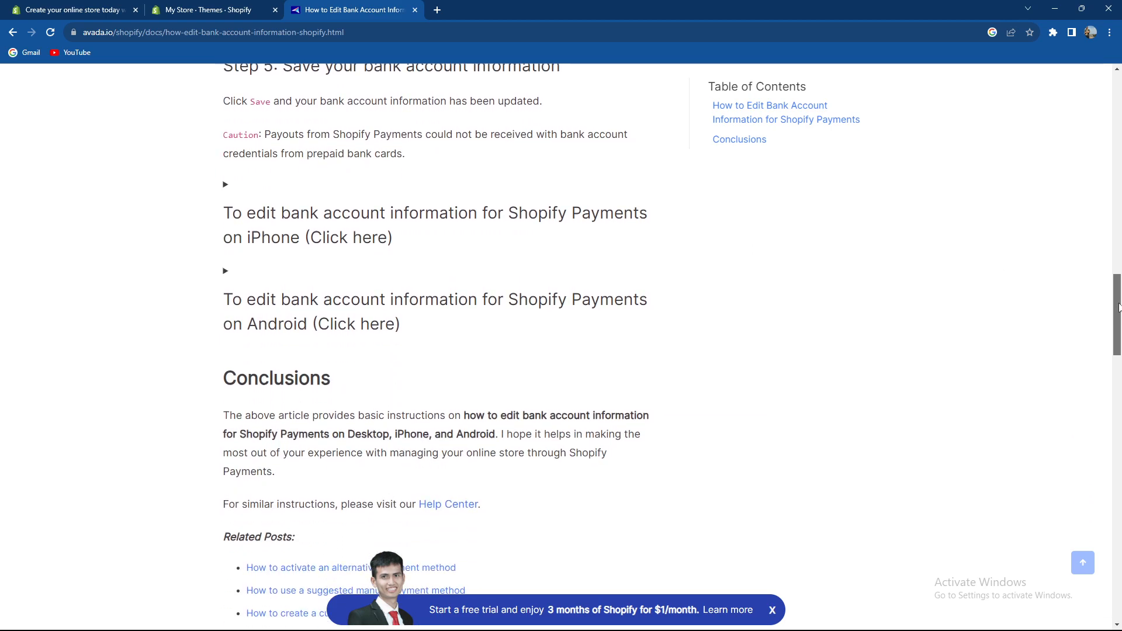
scroll("up", 3)
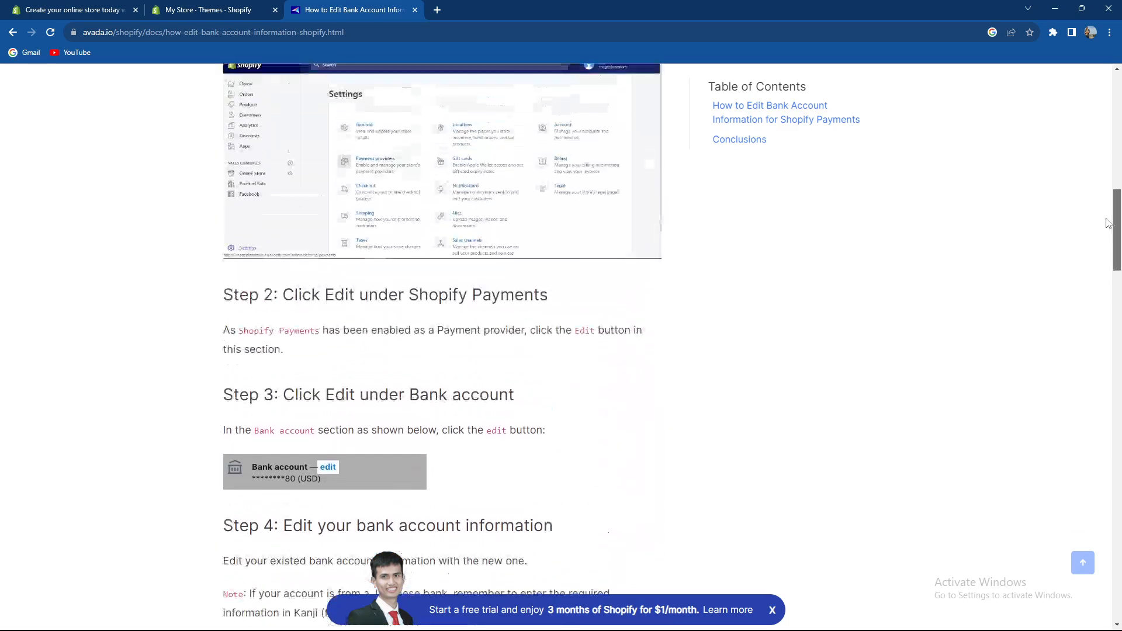
scroll("up", 3)
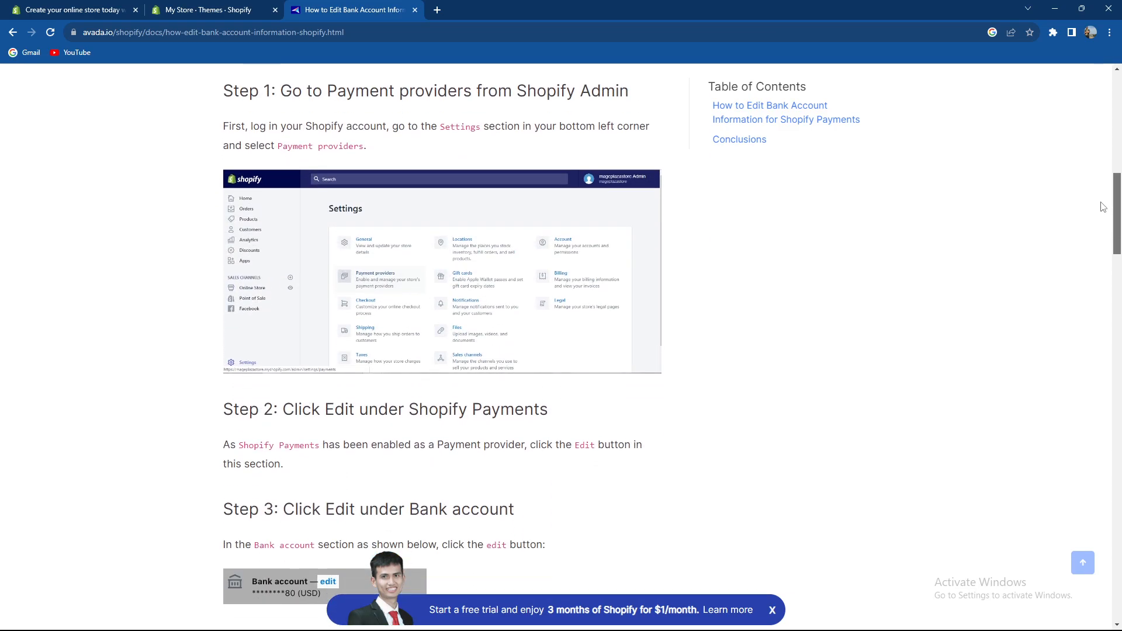
scroll("down", 3)
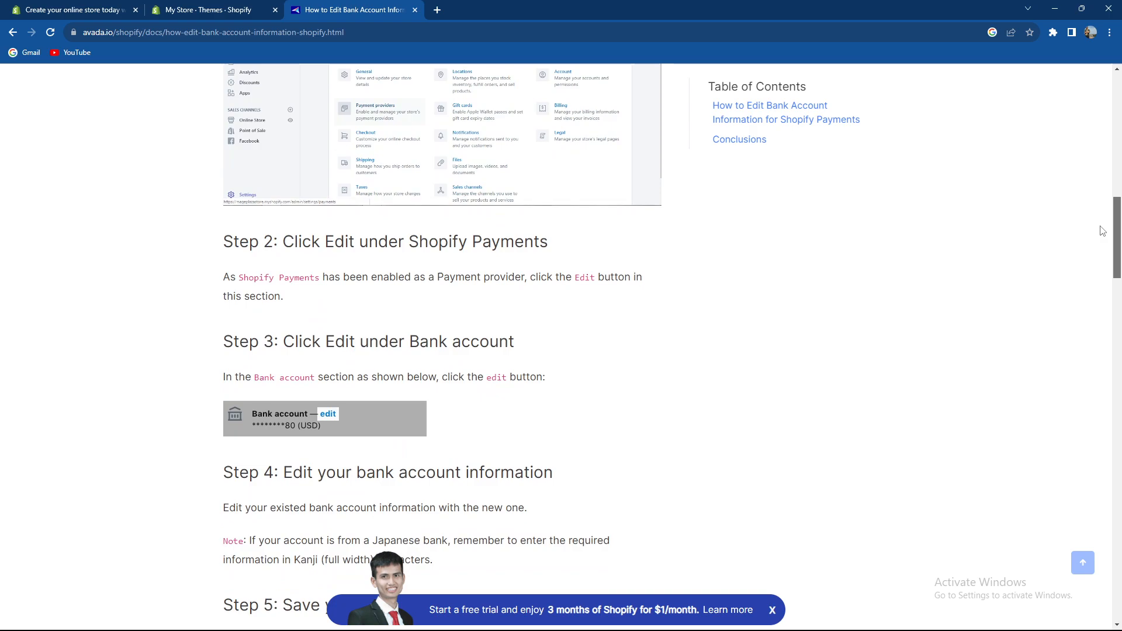
scroll("down", 3)
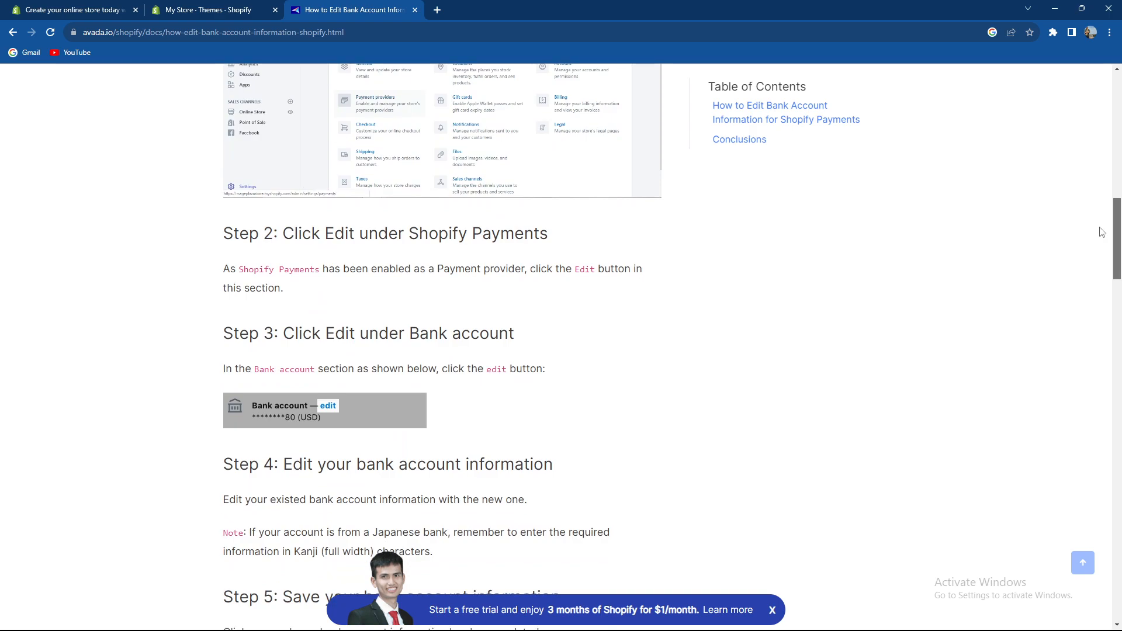
scroll("down", 3)
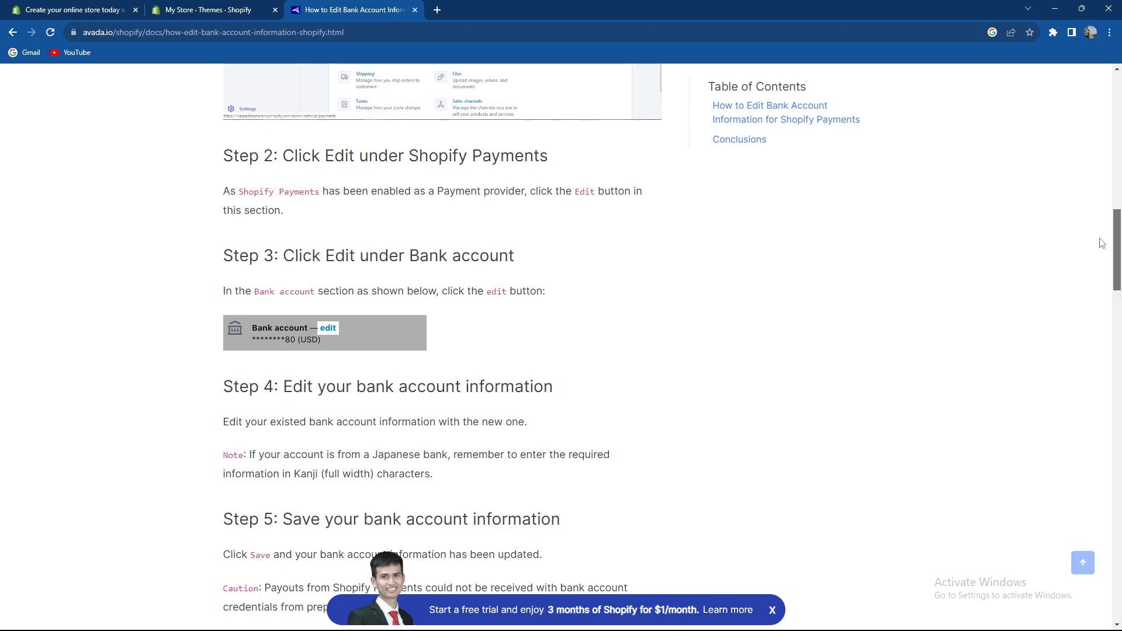
scroll("down", 3)
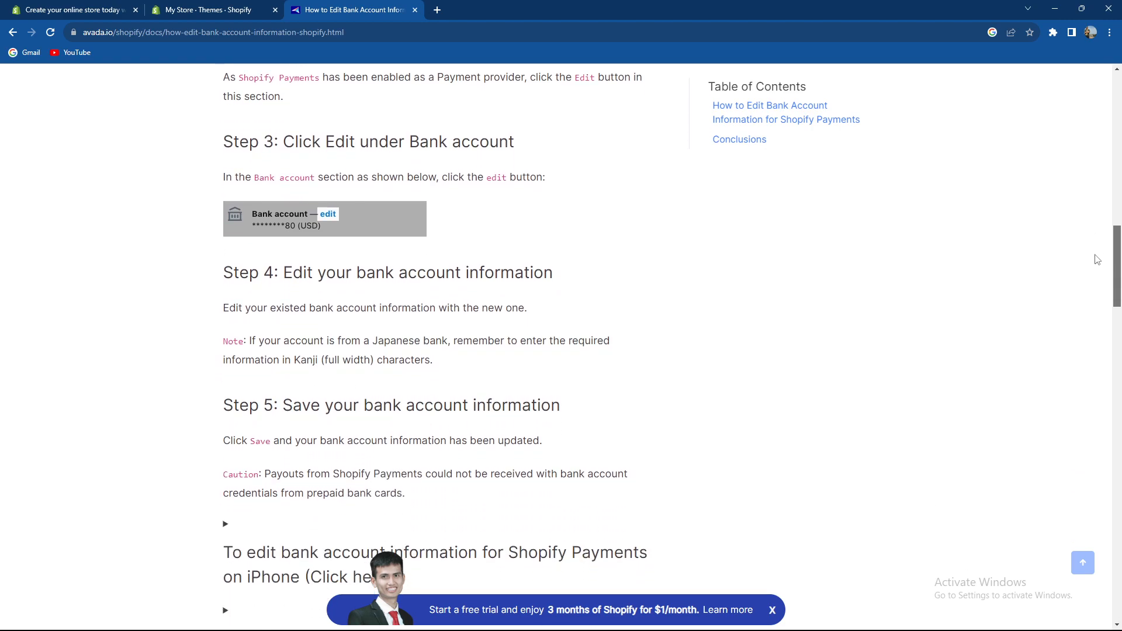
scroll("down", 3)
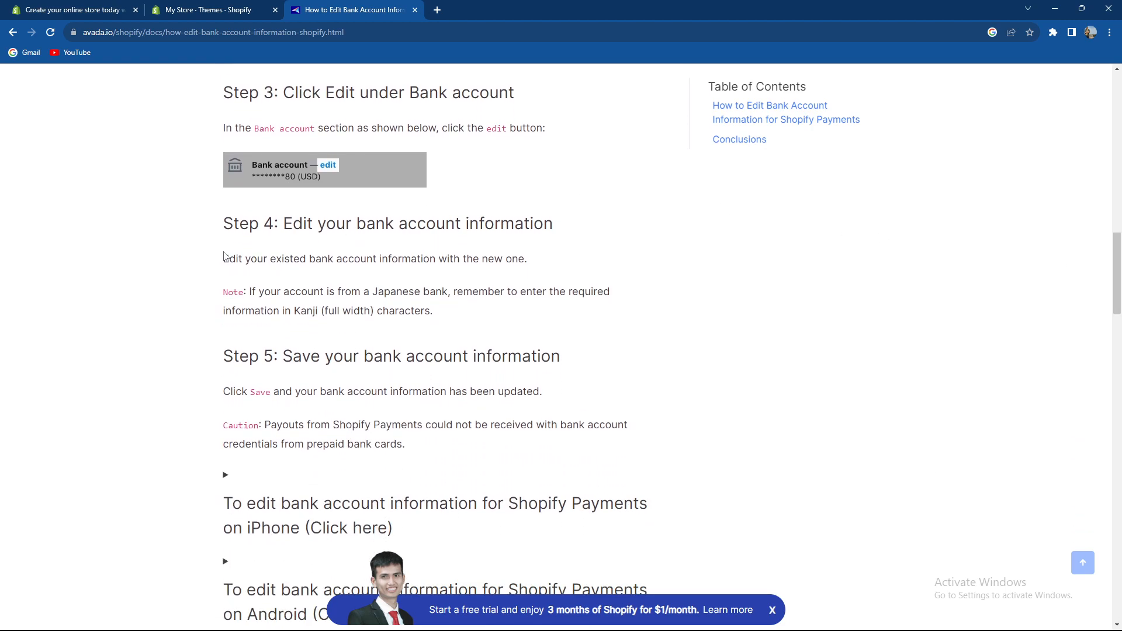